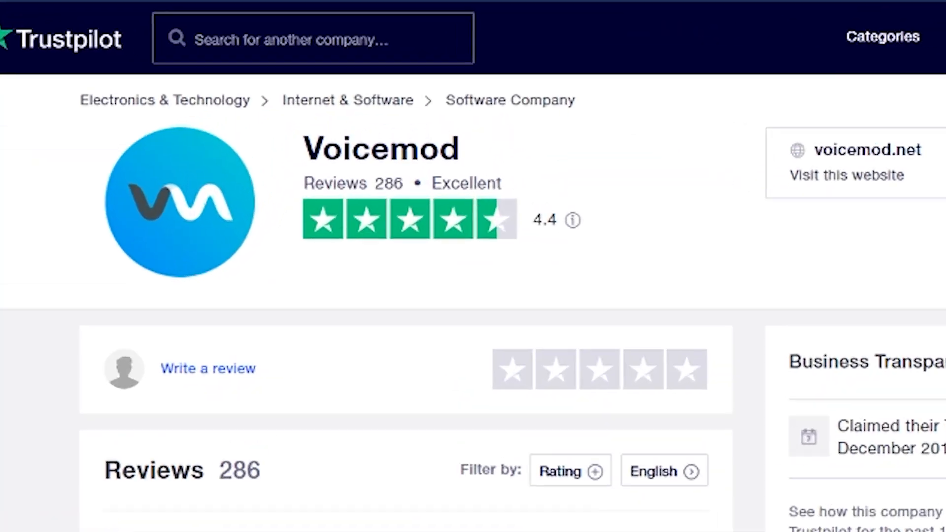
Step: Get the free Voicemod installer via the GET VOICEMOD FREE button on voicemod.net
scroll("down", 3)
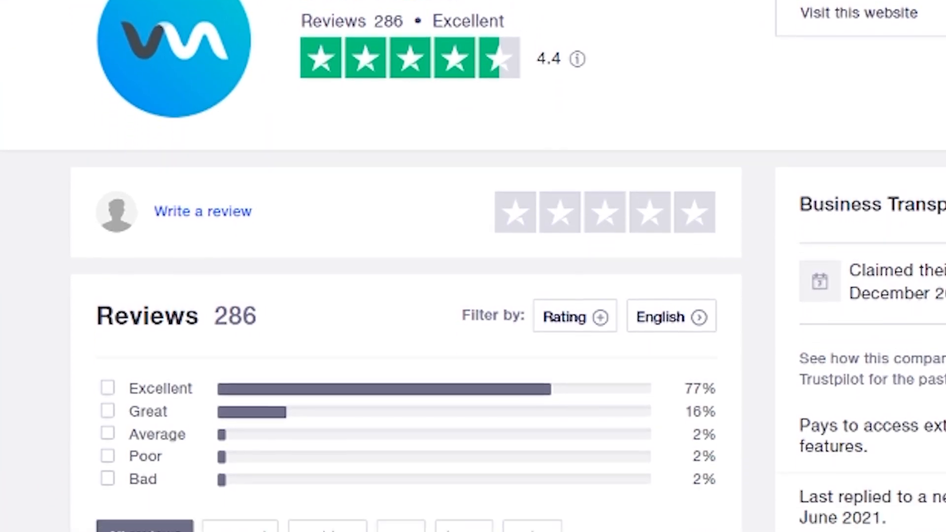
scroll("down", 3)
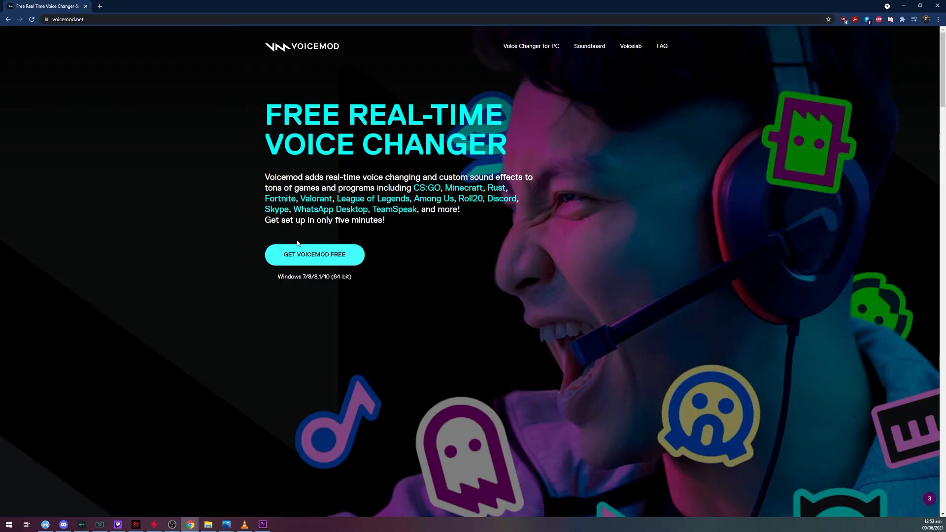
left_click(313, 254)
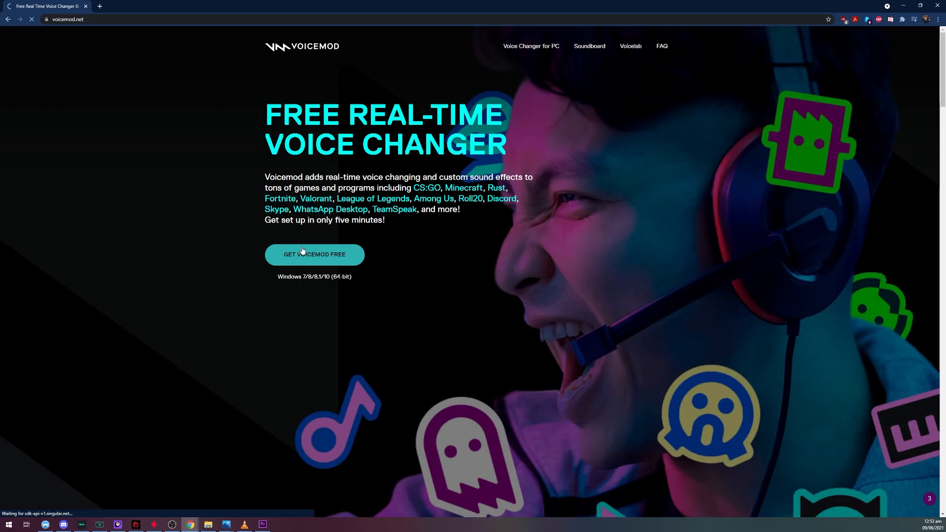
left_click(315, 254)
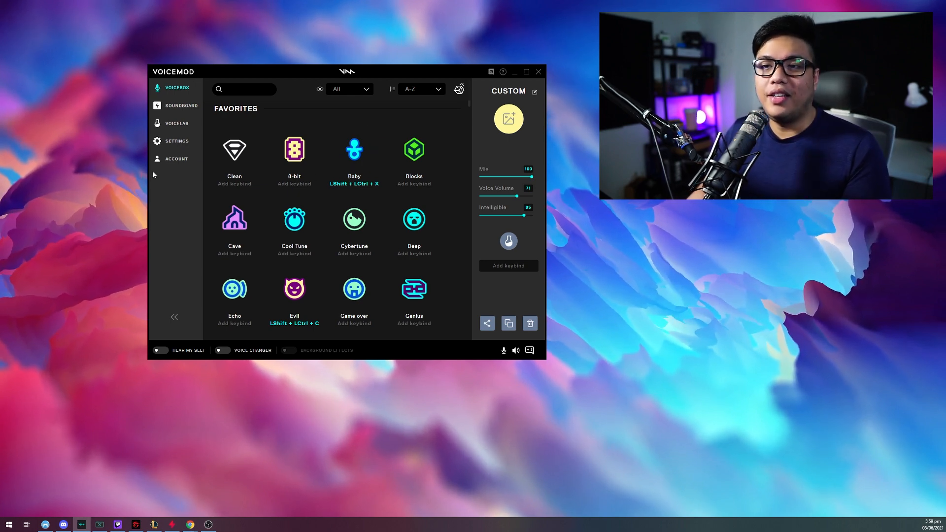
Step: Show the Audio settings with GoXLR chat mic as input and GoXLR system as output
left_click(177, 141)
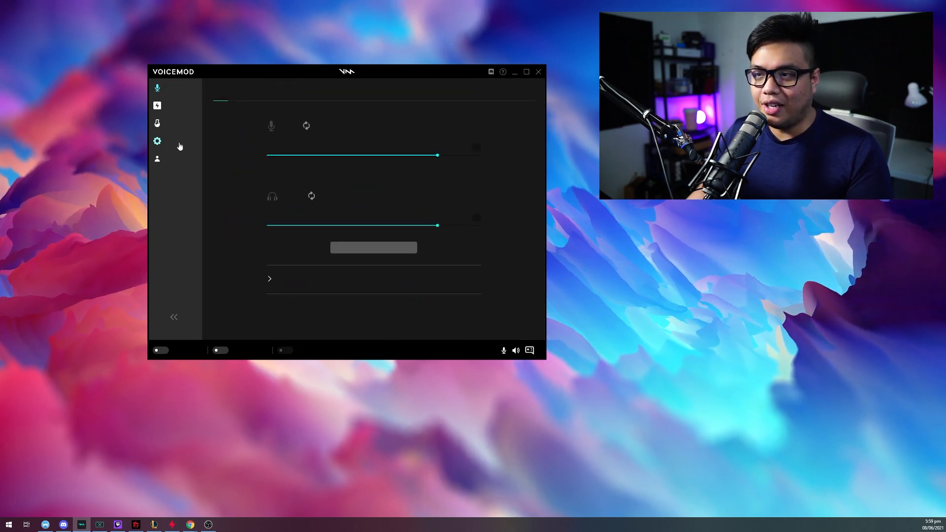
left_click(157, 141)
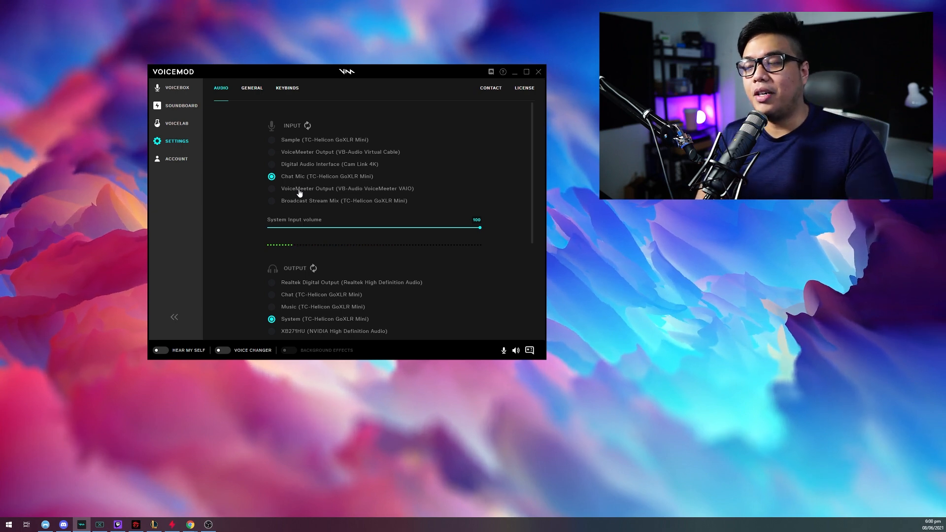
scroll("down", 3)
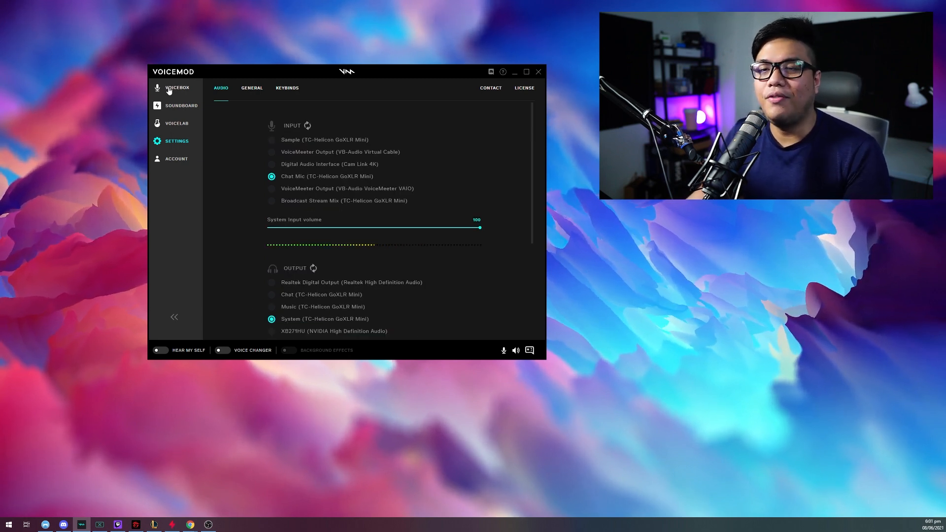
Step: Return to the Voicebox, turn voice changing on and enable Hear My Self for the Baby voice
left_click(177, 87)
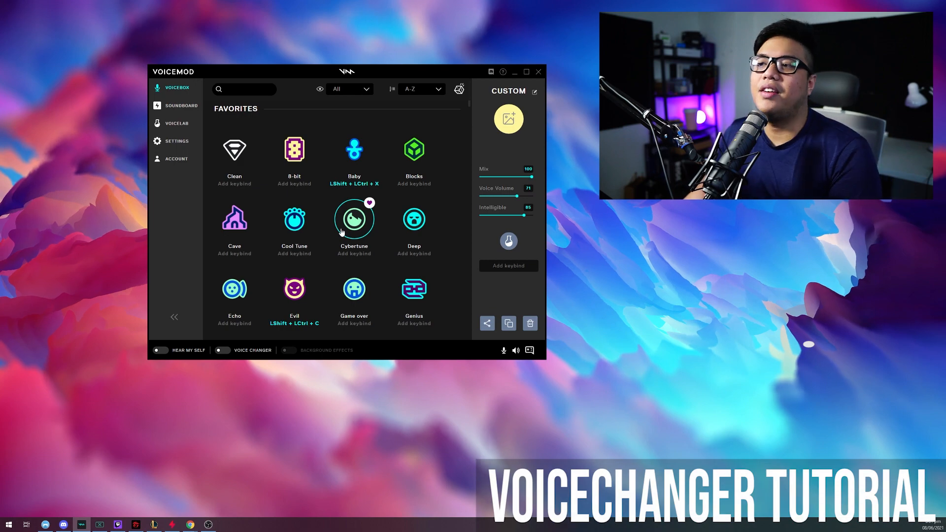
scroll("down", 3)
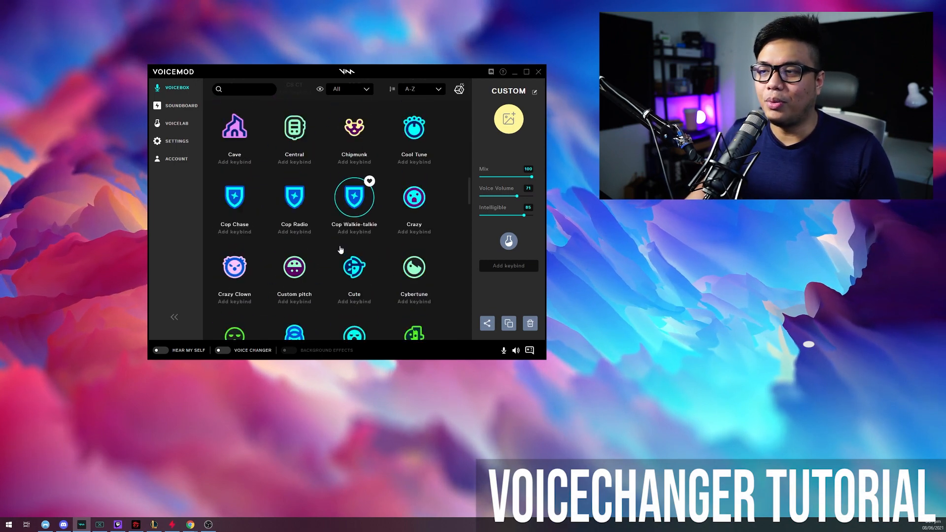
scroll("down", 3)
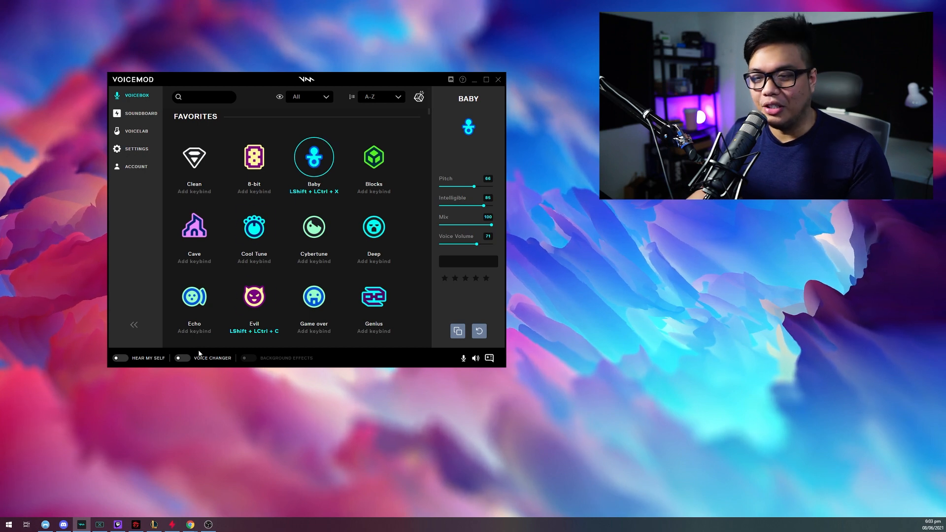
left_click(181, 357)
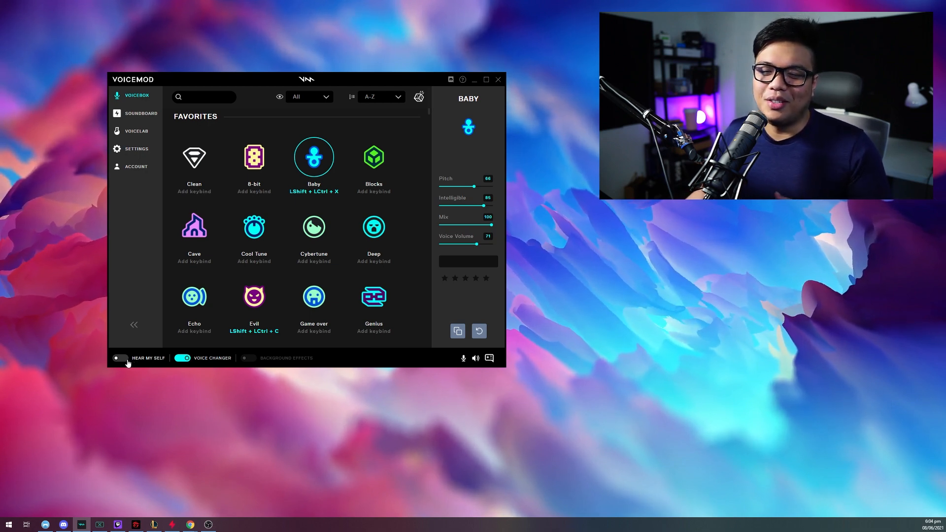
left_click(120, 358)
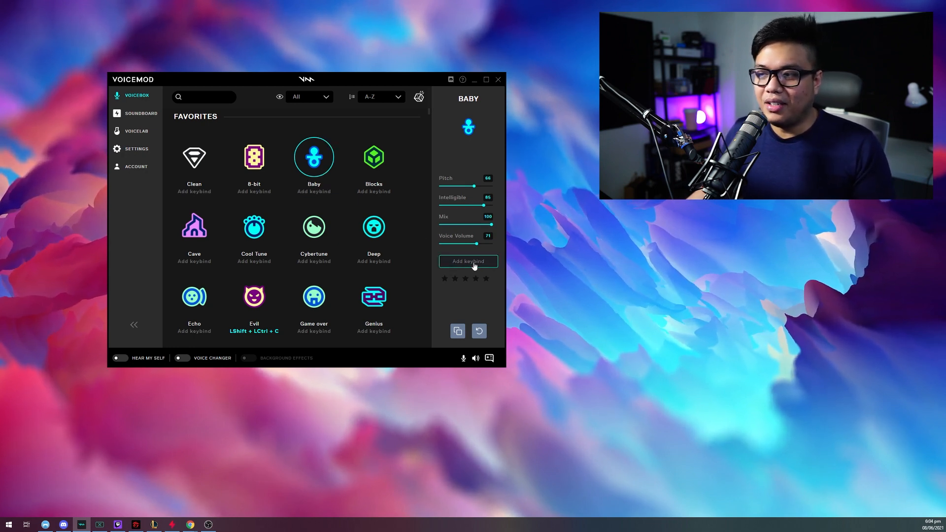
Step: Assign Baby a keybind, then make Evil the active voice and leave voice changing off
left_click(467, 261)
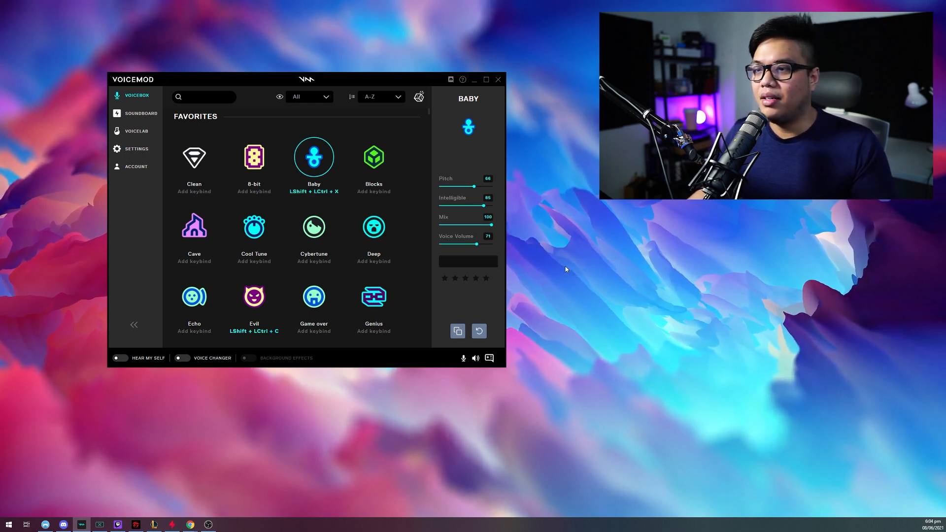
scroll("down", 3)
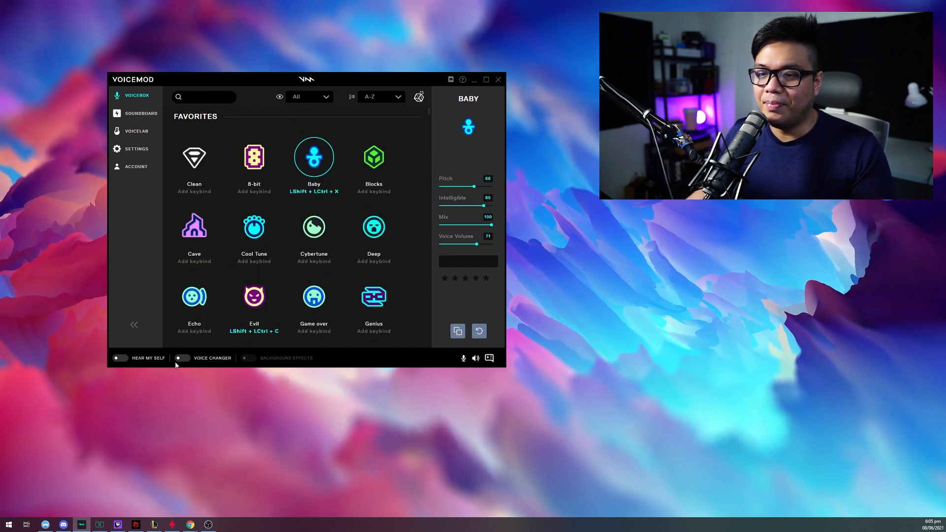
left_click(183, 358)
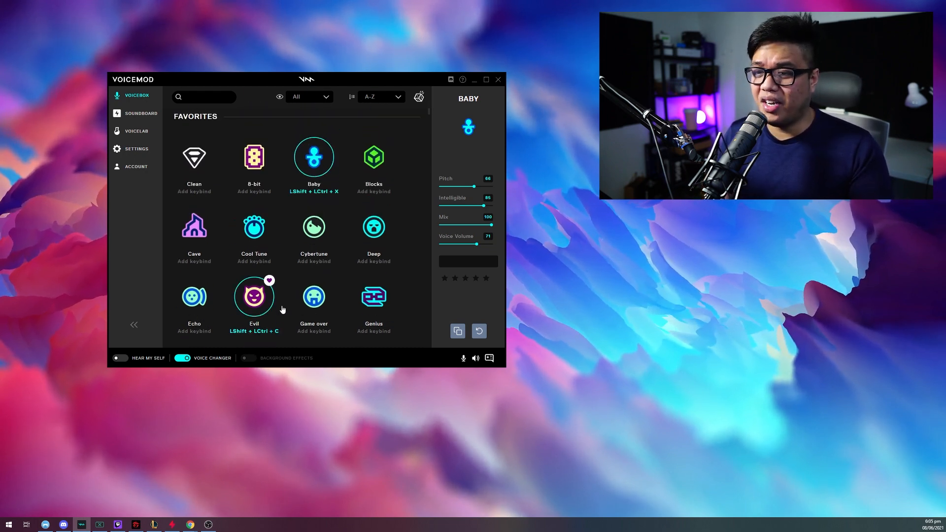
left_click(255, 295)
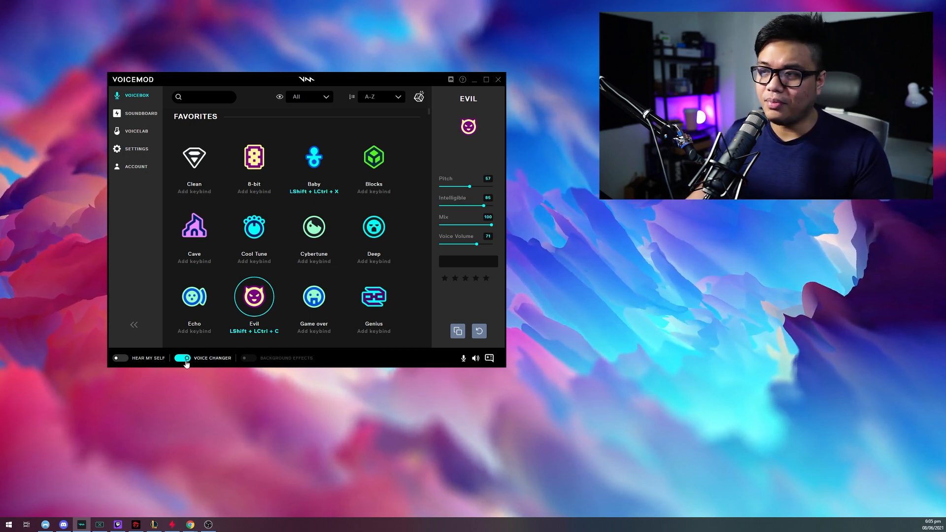
left_click(181, 358)
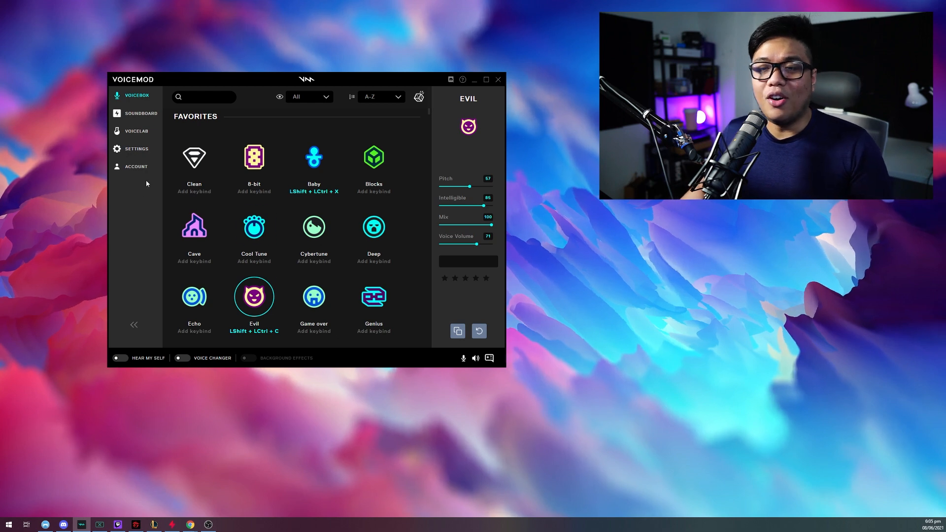
left_click(136, 149)
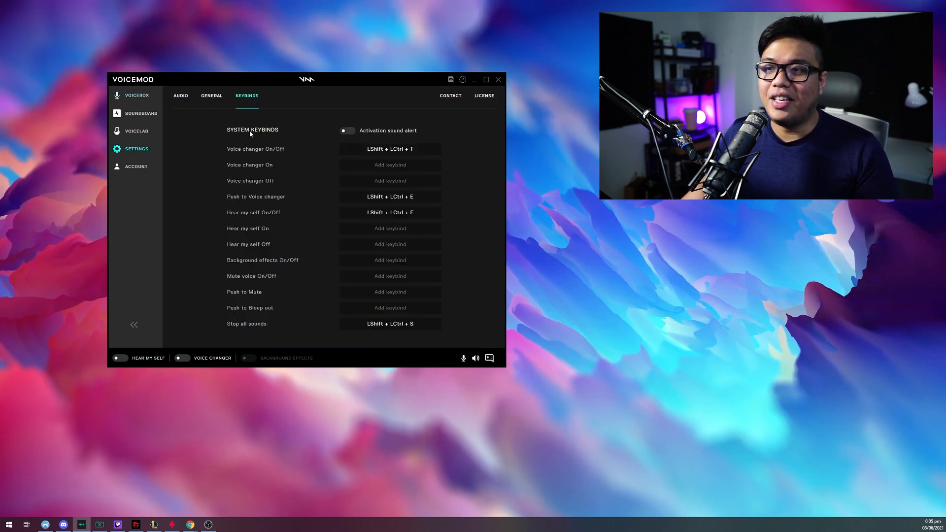
mouse_move(390, 149)
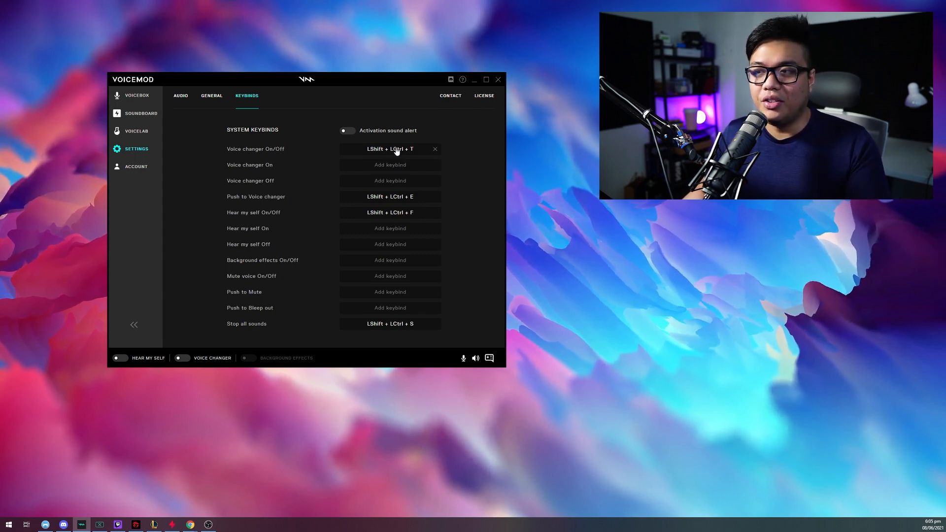
mouse_move(278, 155)
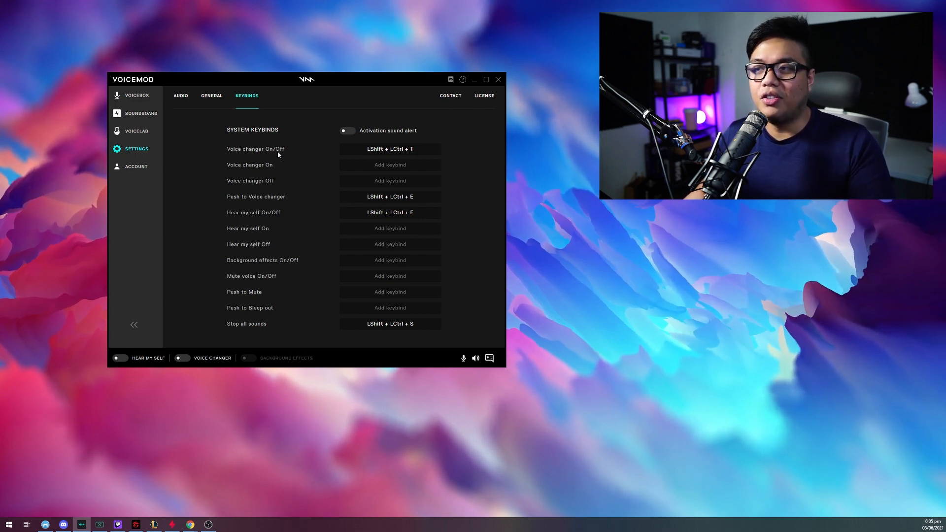
left_click(182, 358)
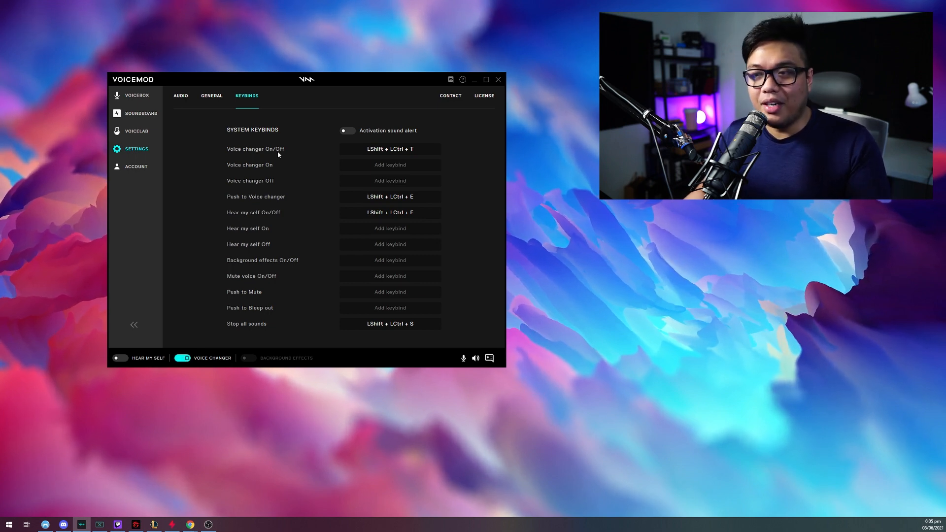
left_click(183, 358)
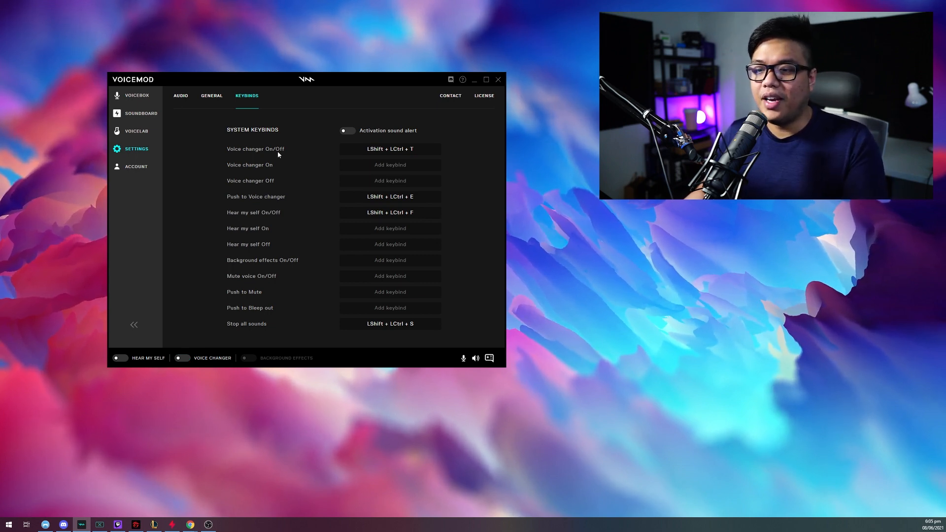
mouse_move(216, 203)
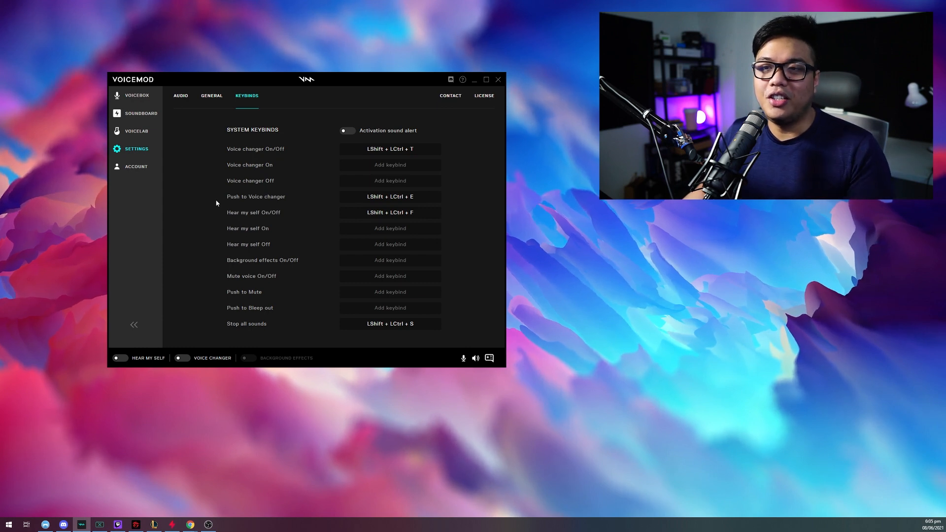
Step: Make Baby the active voice in the Voicebox and toggle the voice changer
left_click(136, 95)
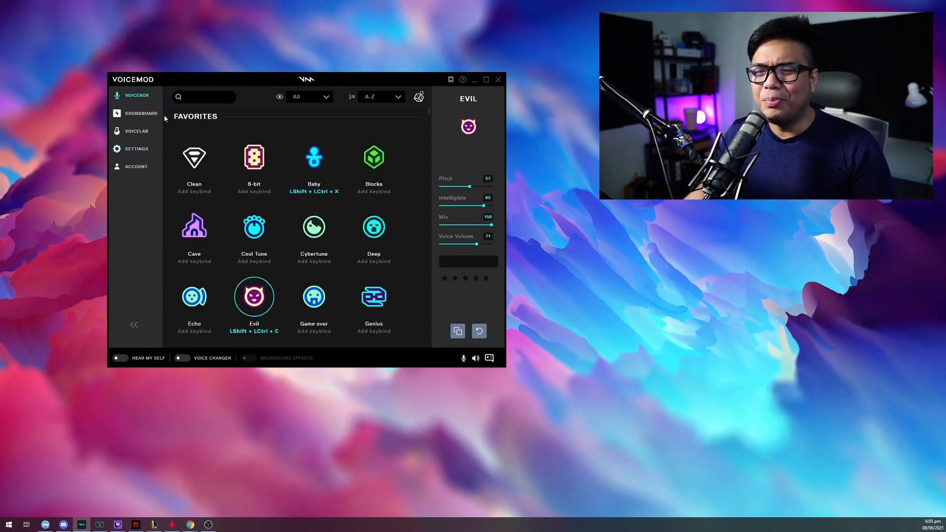
mouse_move(329, 280)
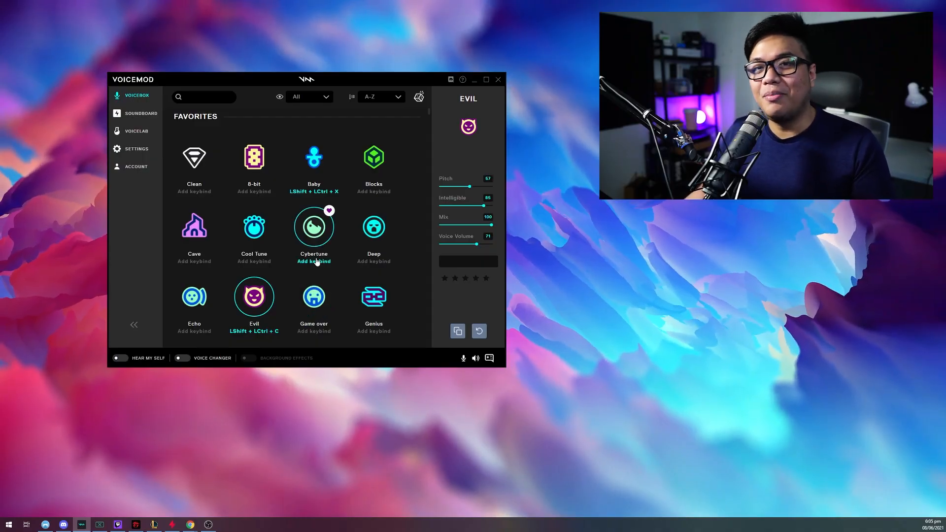
left_click(313, 158)
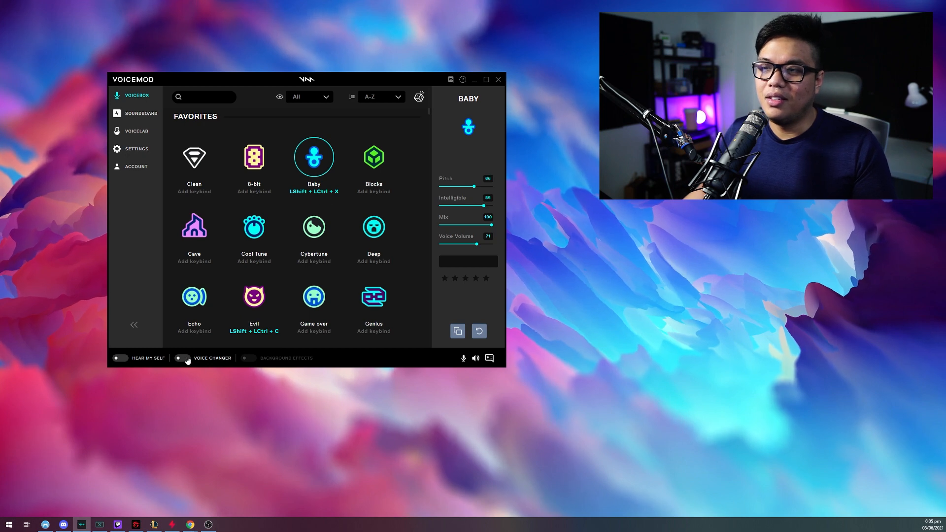
left_click(179, 358)
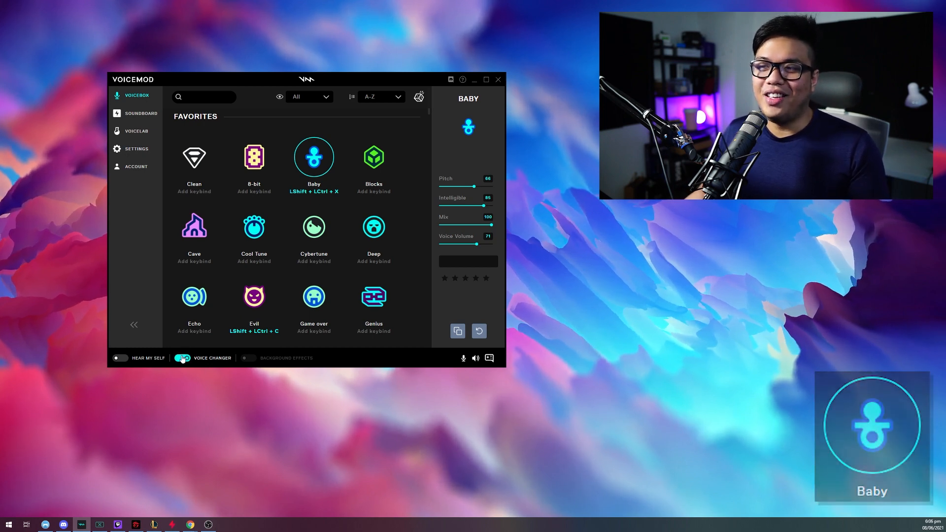
left_click(183, 358)
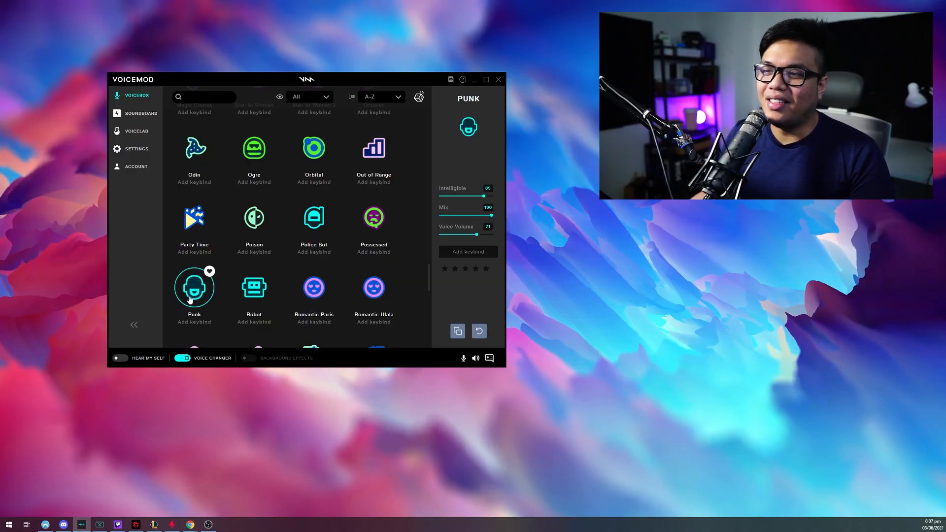
Step: Turn the voice changer off with Punk still picked and scroll back to the newest voices
left_click(181, 357)
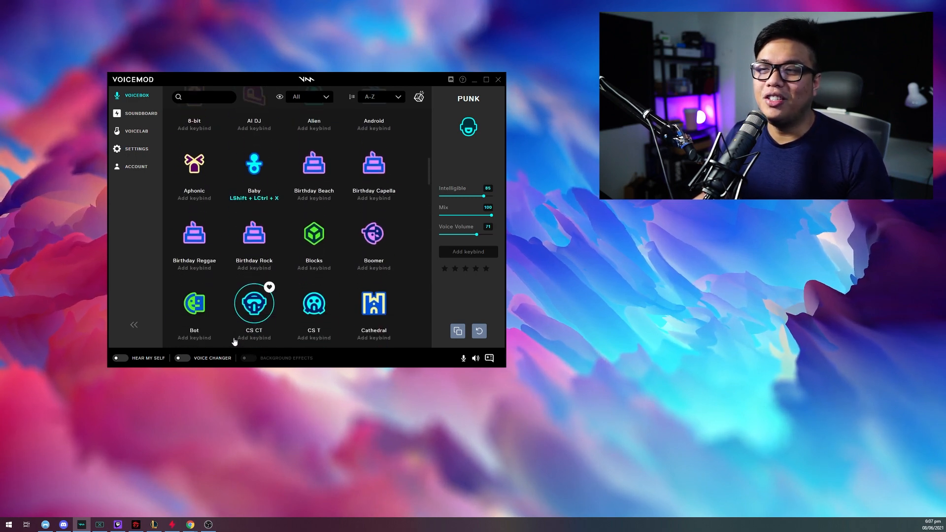
scroll("up", 3)
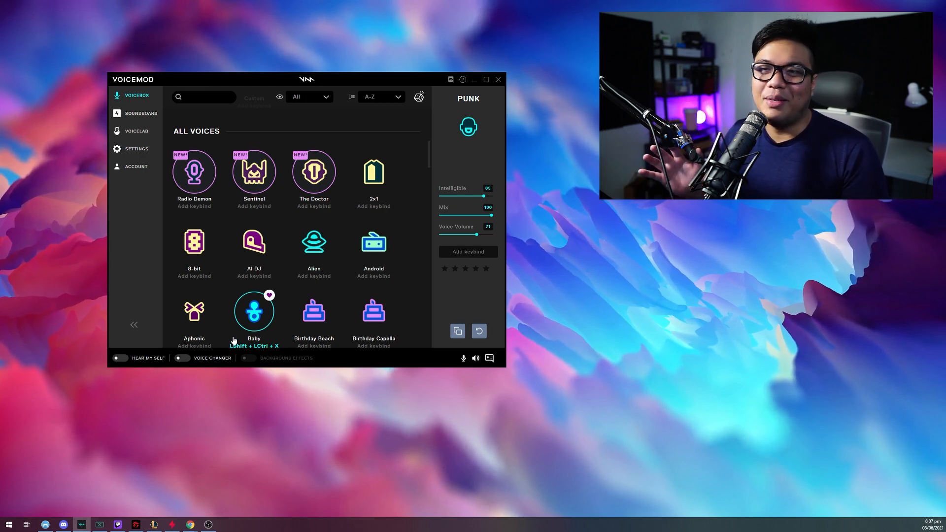
Step: Enter the VoiceLab custom voice builder, briefly hearing my own voice live
left_click(136, 131)
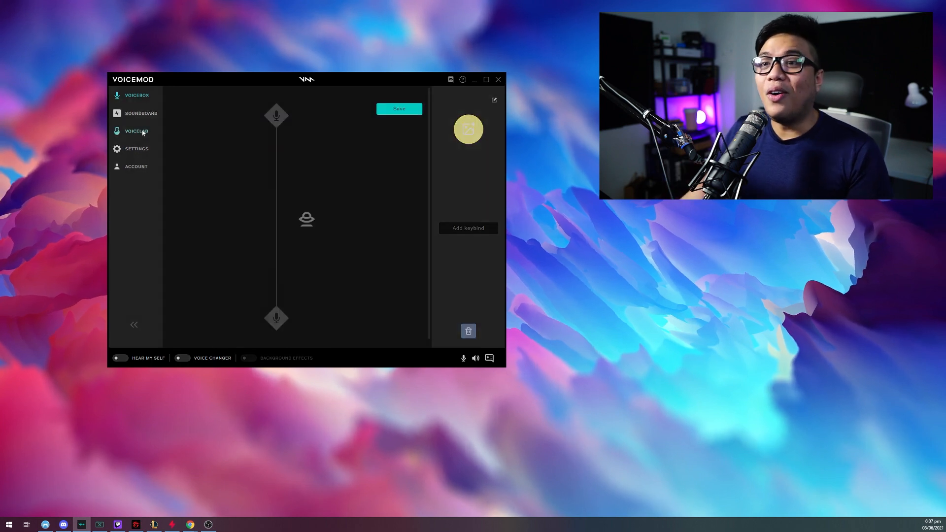
left_click(136, 131)
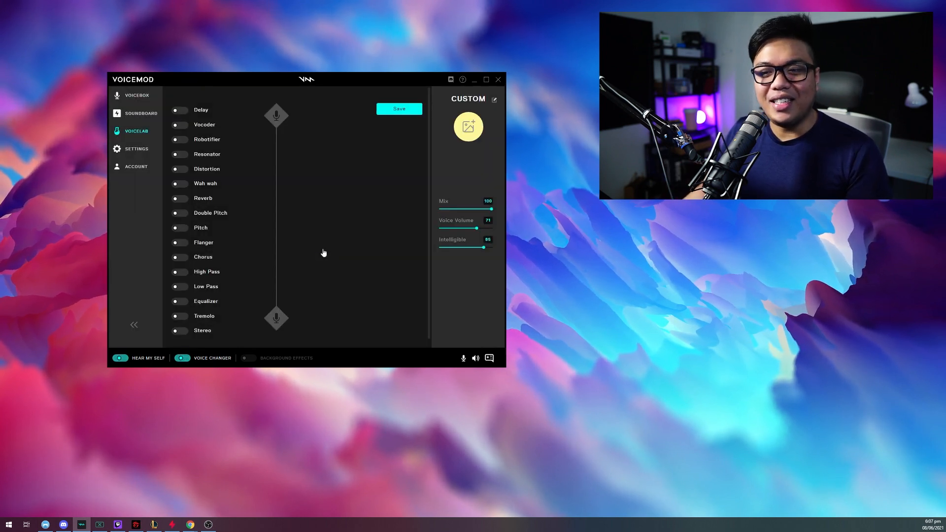
left_click(119, 358)
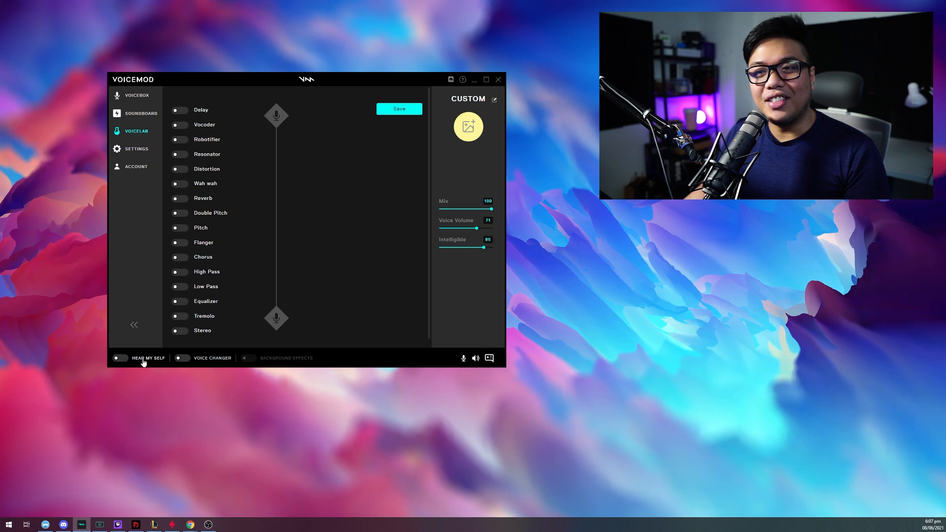
mouse_move(194, 316)
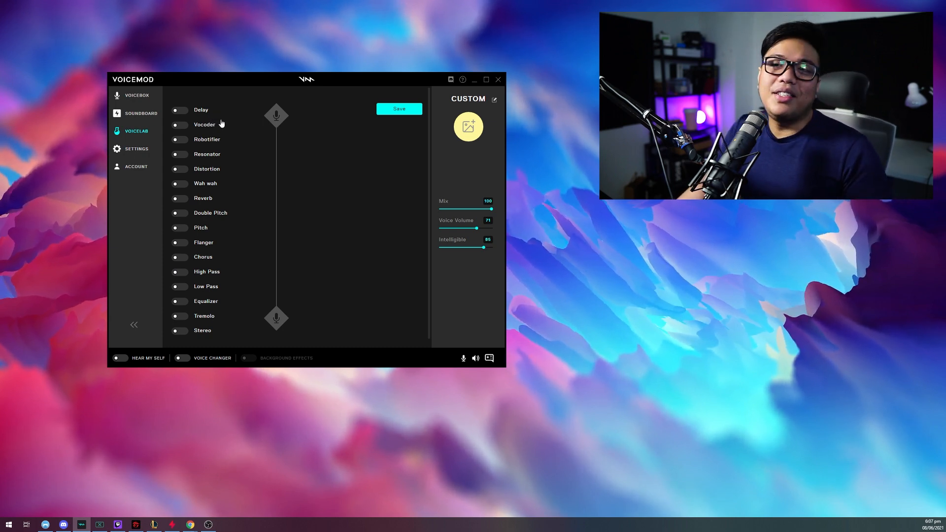
left_click(137, 96)
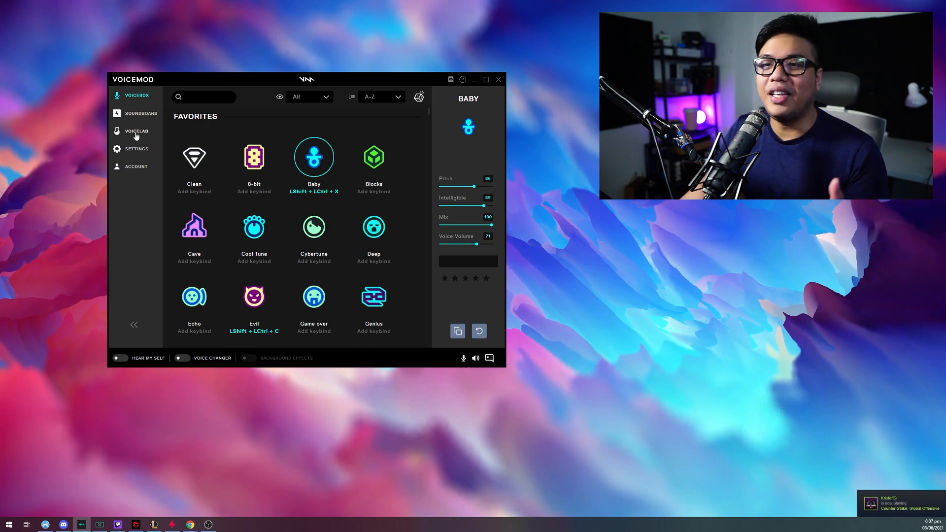
left_click(135, 131)
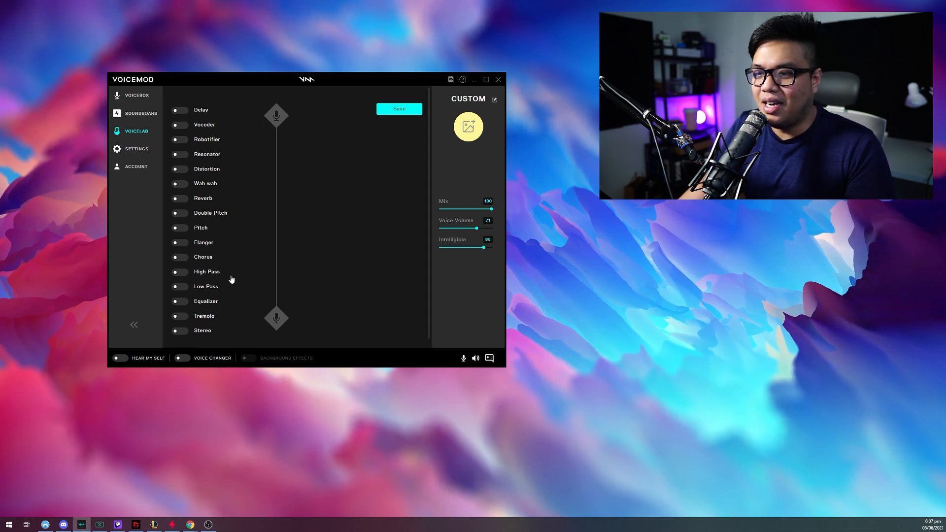
Step: Try the Stereo, Robotifier and Delay effects with voice changing on, then switch all three off
left_click(180, 322)
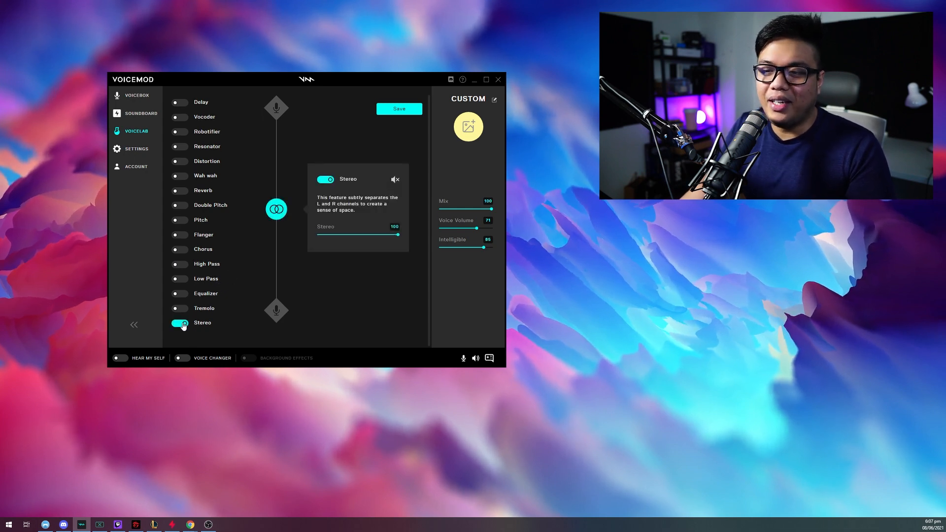
left_click(182, 358)
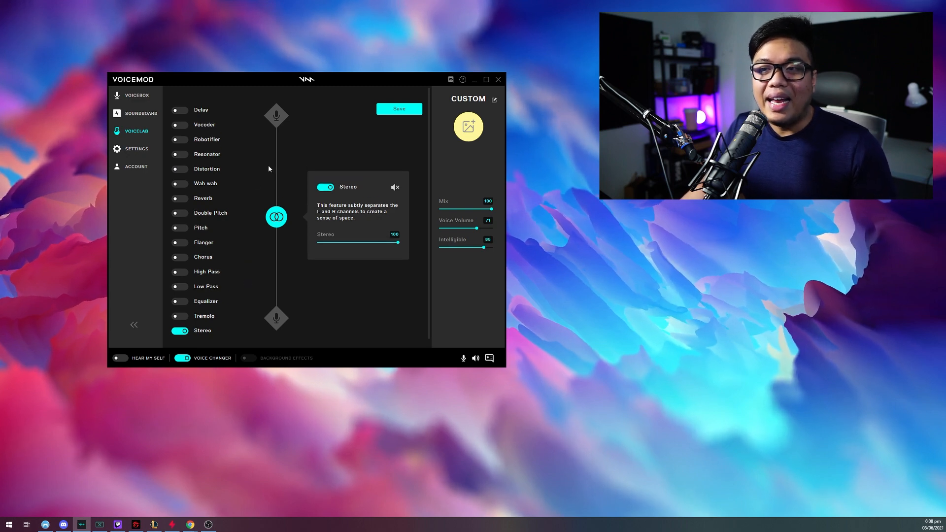
left_click(180, 139)
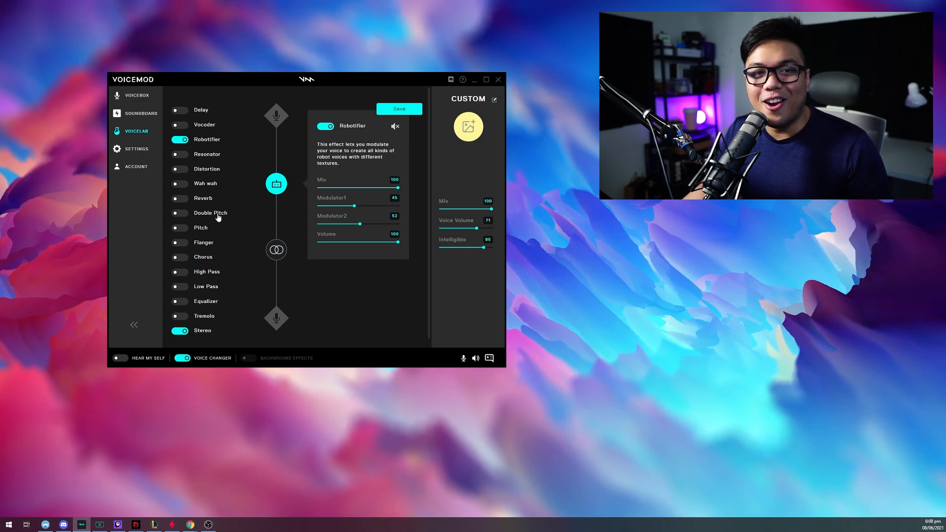
mouse_move(237, 239)
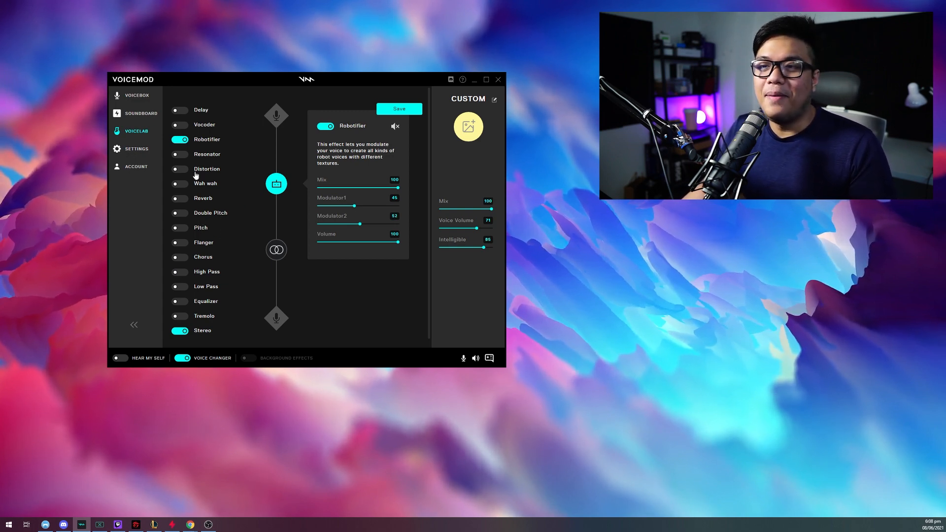
left_click(179, 109)
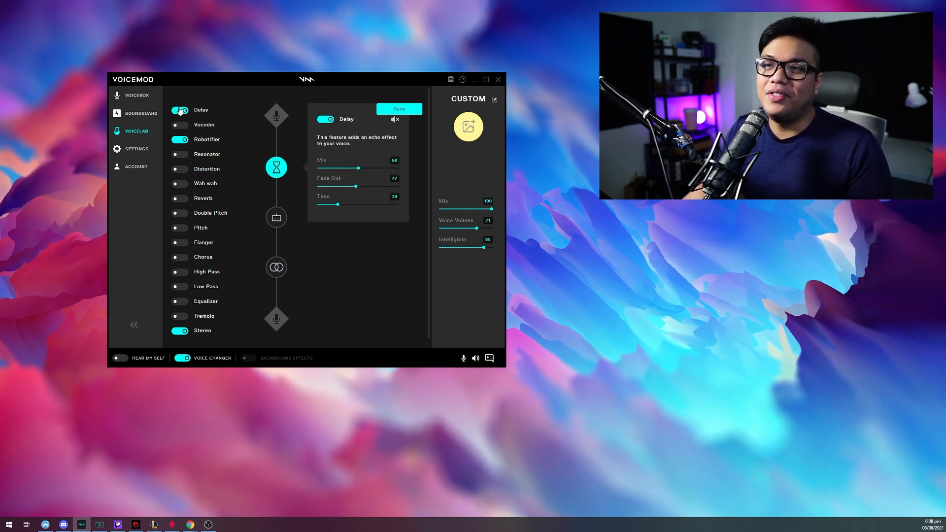
left_click(179, 109)
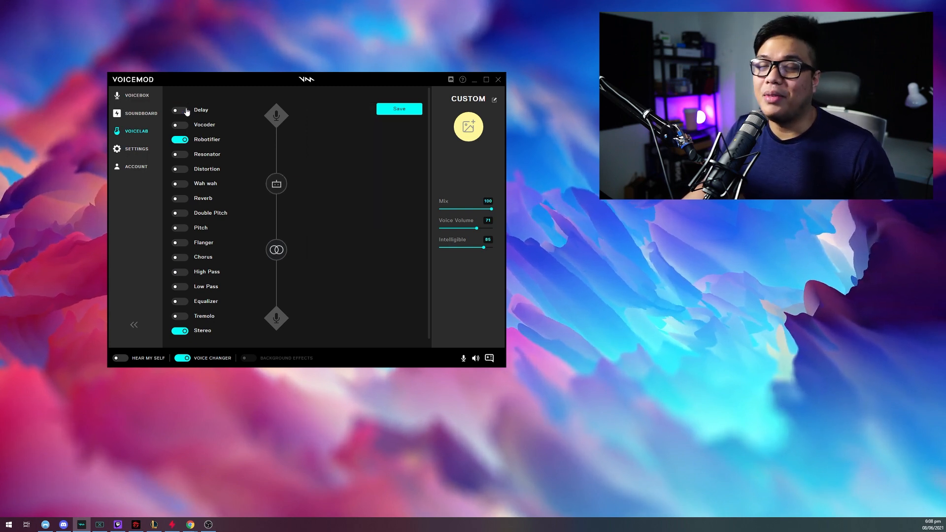
left_click(179, 139)
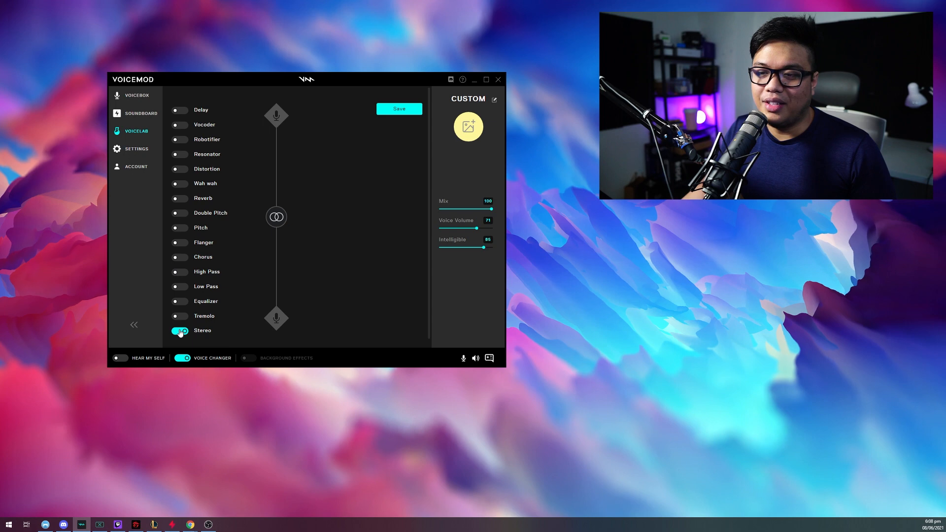
left_click(179, 330)
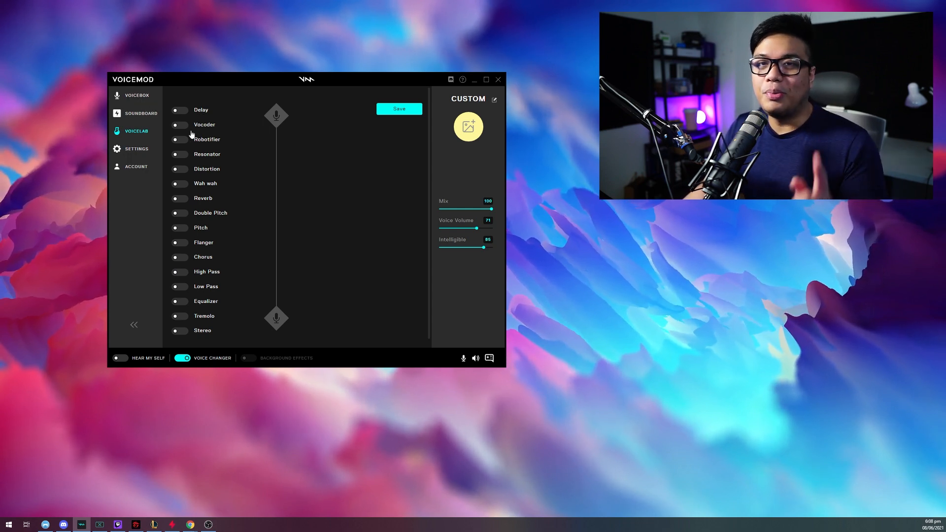
Step: Show the Soundboard and select the funny-laughing sound to see its settings
left_click(137, 113)
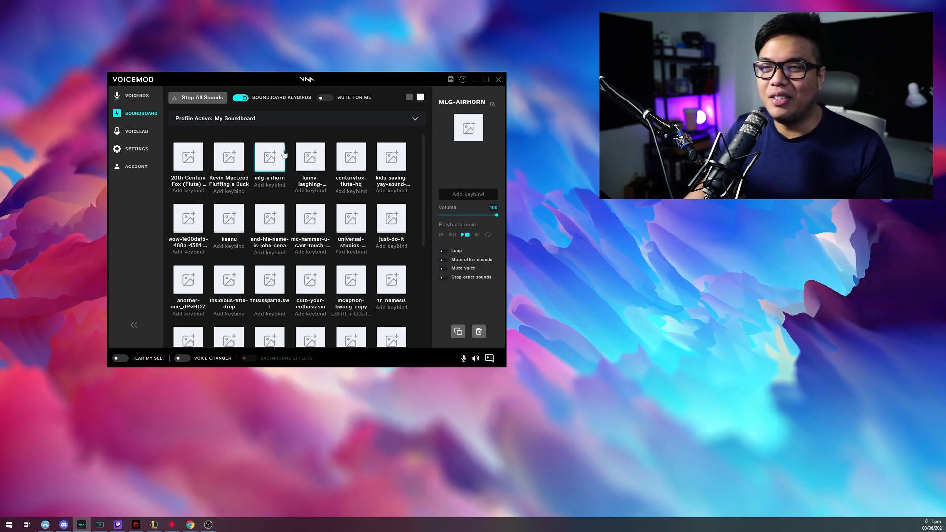
left_click_drag(306, 79, 272, 83)
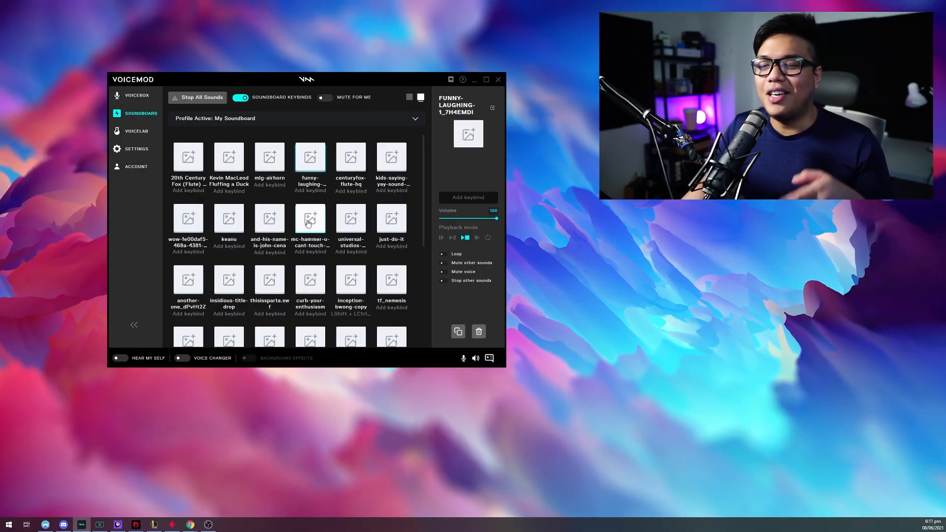
mouse_move(351, 251)
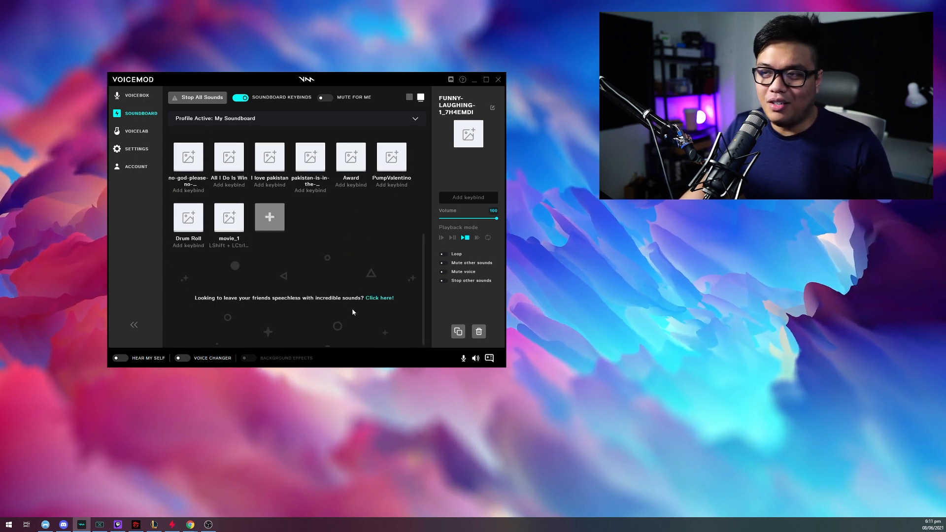
mouse_move(363, 294)
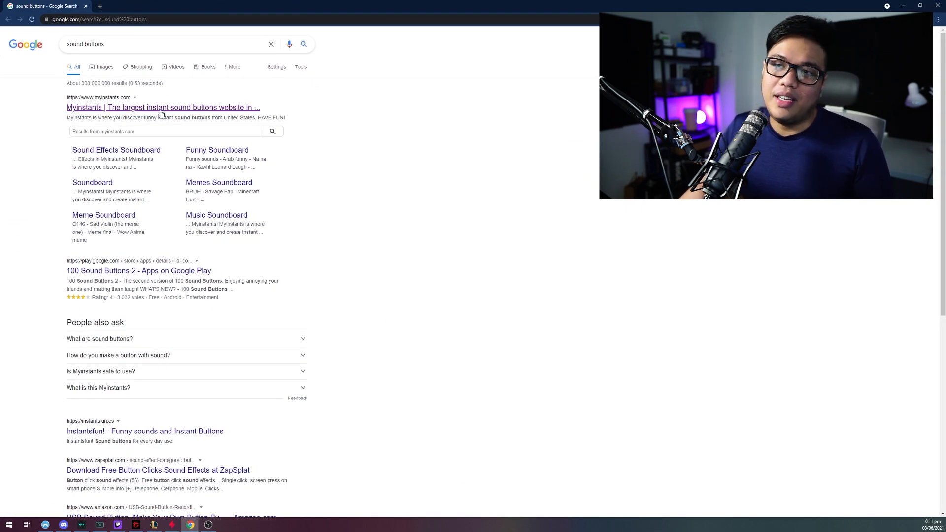
Step: Reach the Myinstants sound-button site from the Google results
left_click(163, 107)
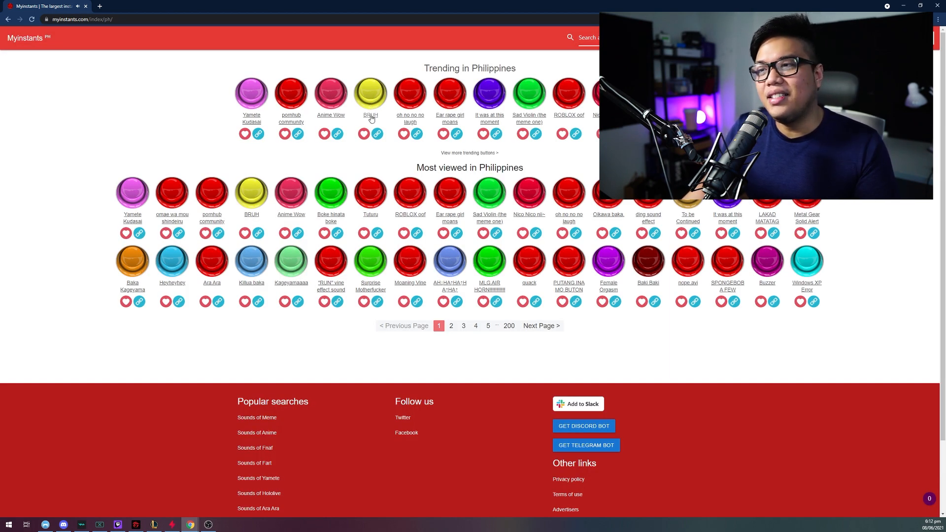
mouse_move(370, 115)
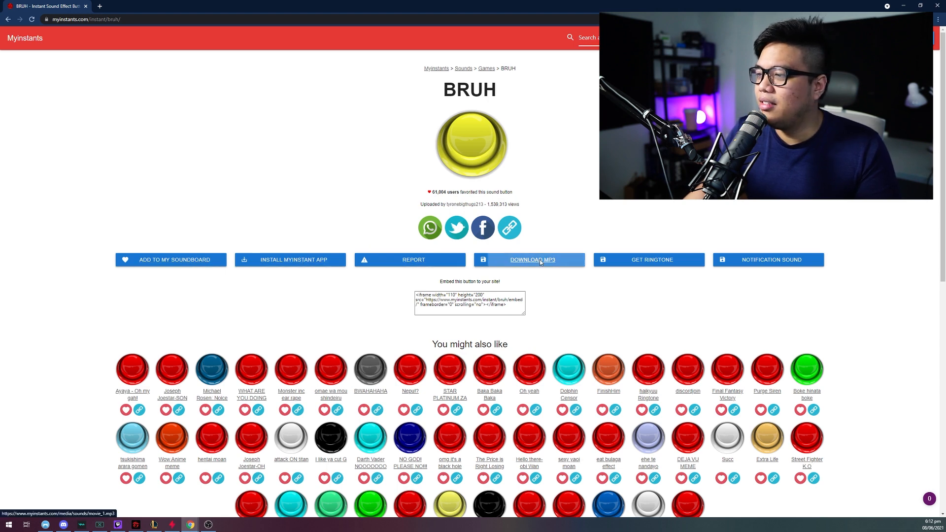
Step: Download the BRUH sound as an MP3 into Assets > Sound Effects
left_click(531, 260)
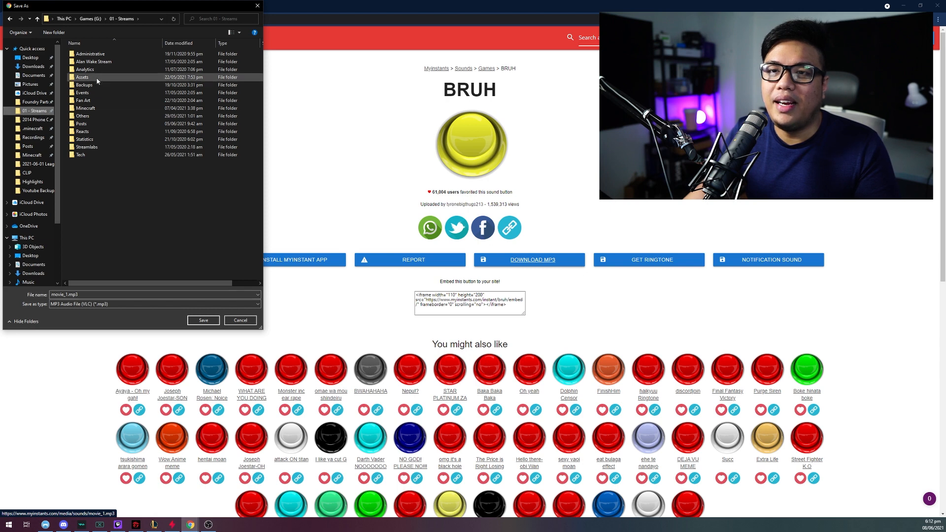
double_click(82, 77)
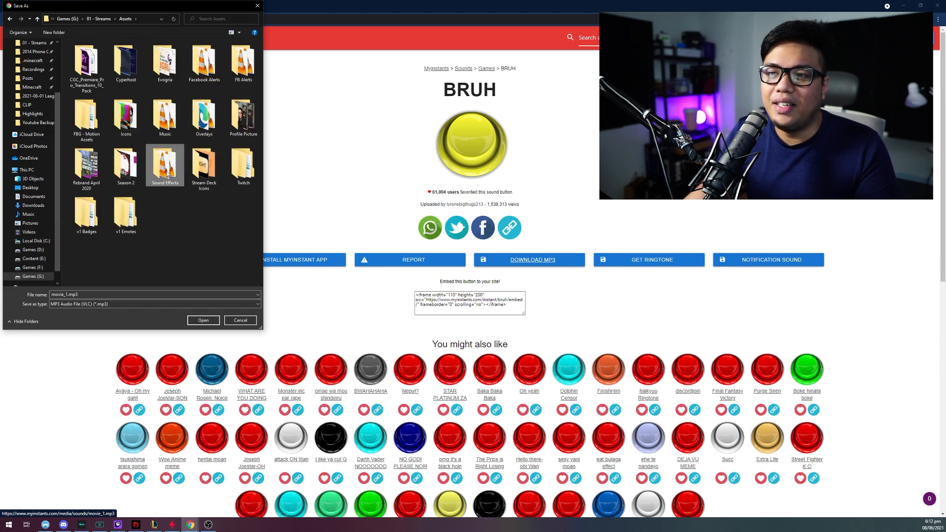
double_click(164, 163)
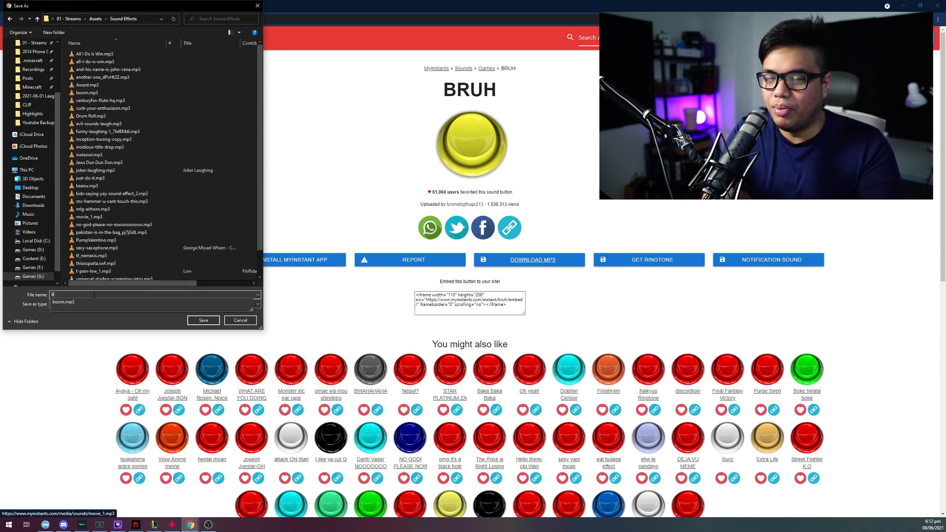
left_click(203, 319)
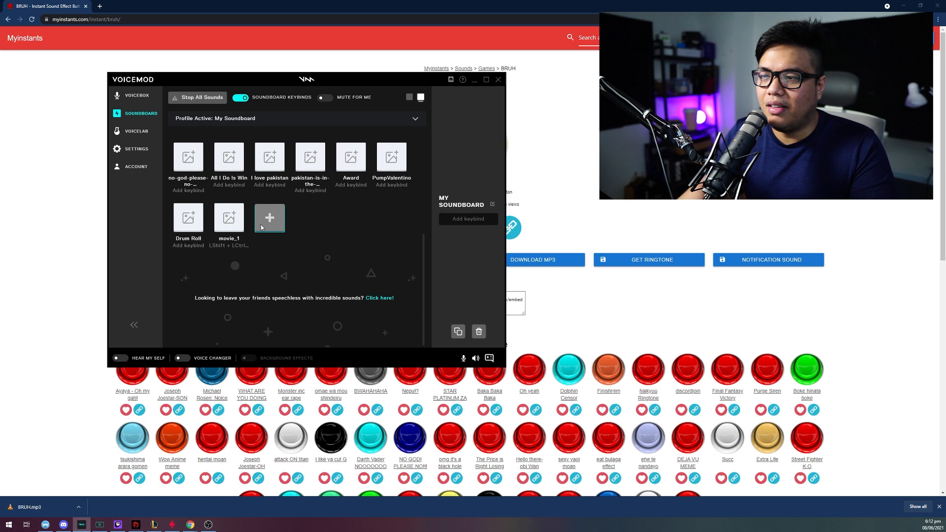
Step: Add BRUH.mp3 as a new soundboard tile and bind it to LShift + LCtrl + A
left_click(269, 218)
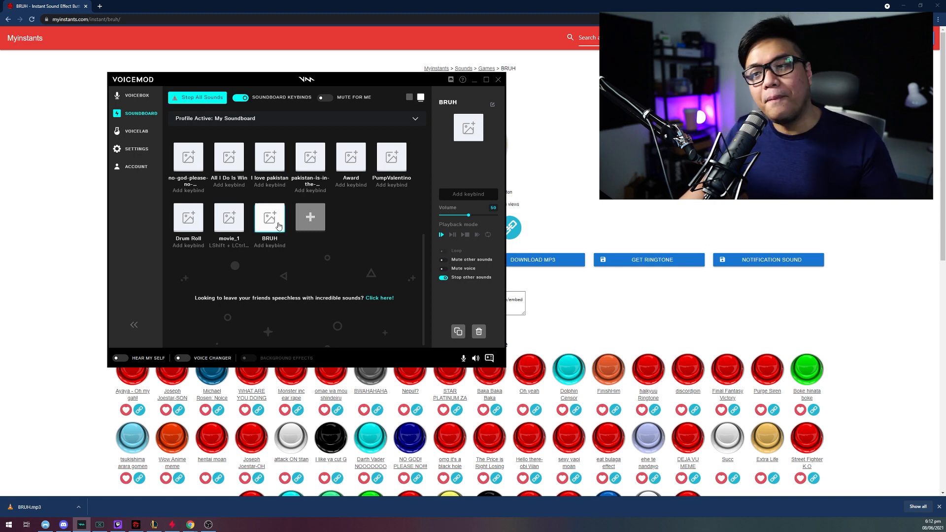
left_click(269, 217)
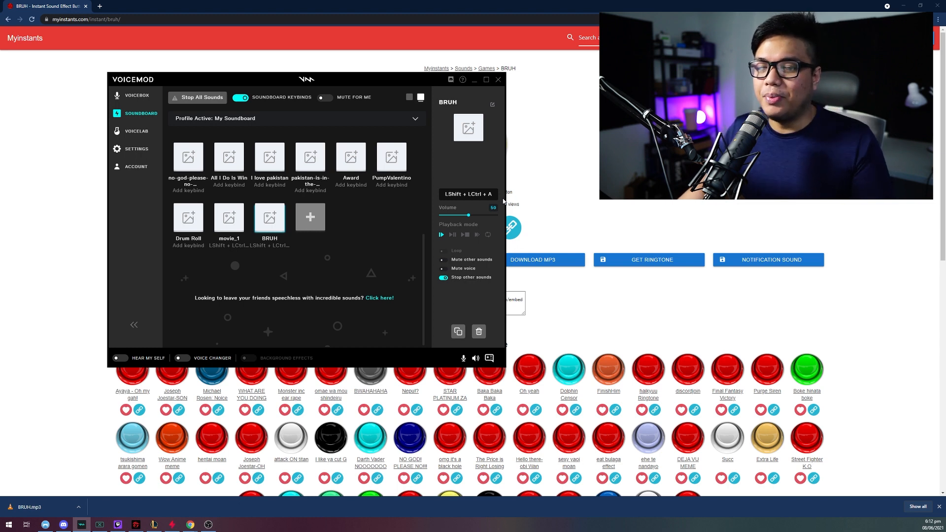
scroll("down", 3)
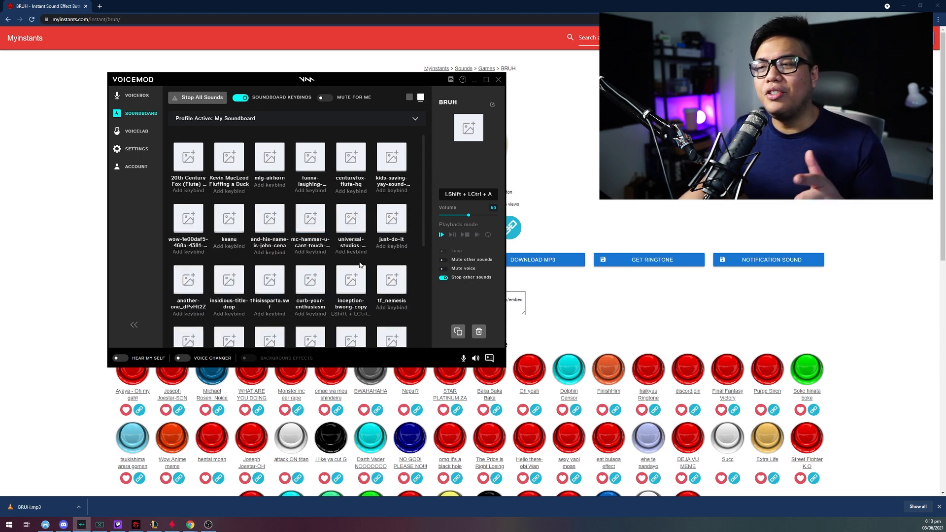